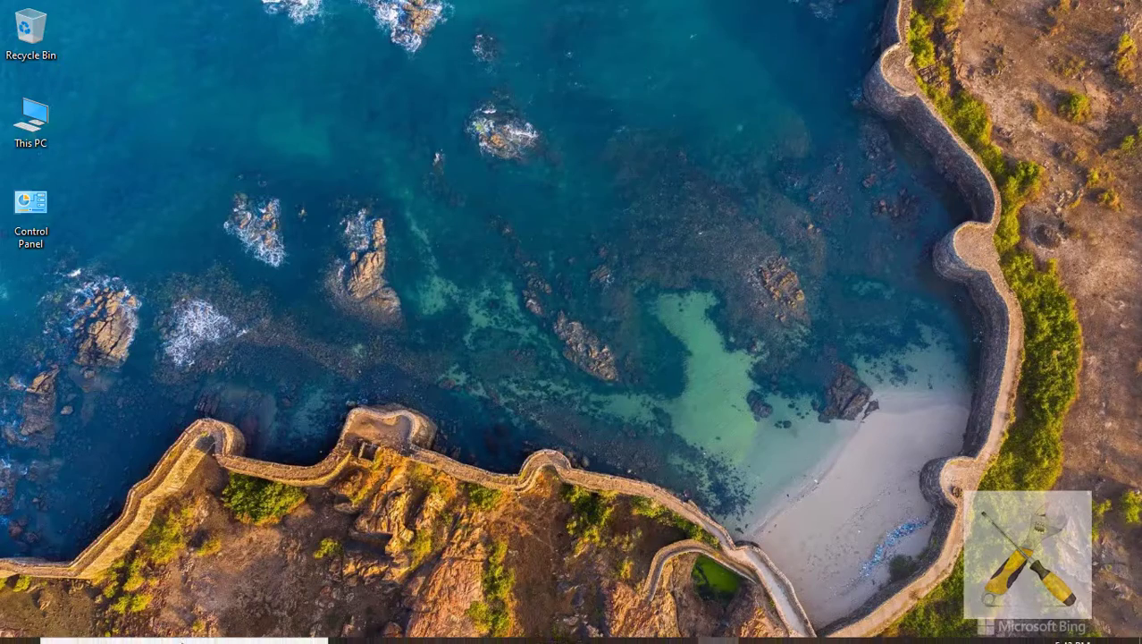
Search the Start menu for 'cmd' so Command Prompt appears as the best match
{"action": "type", "text": "cmd"}
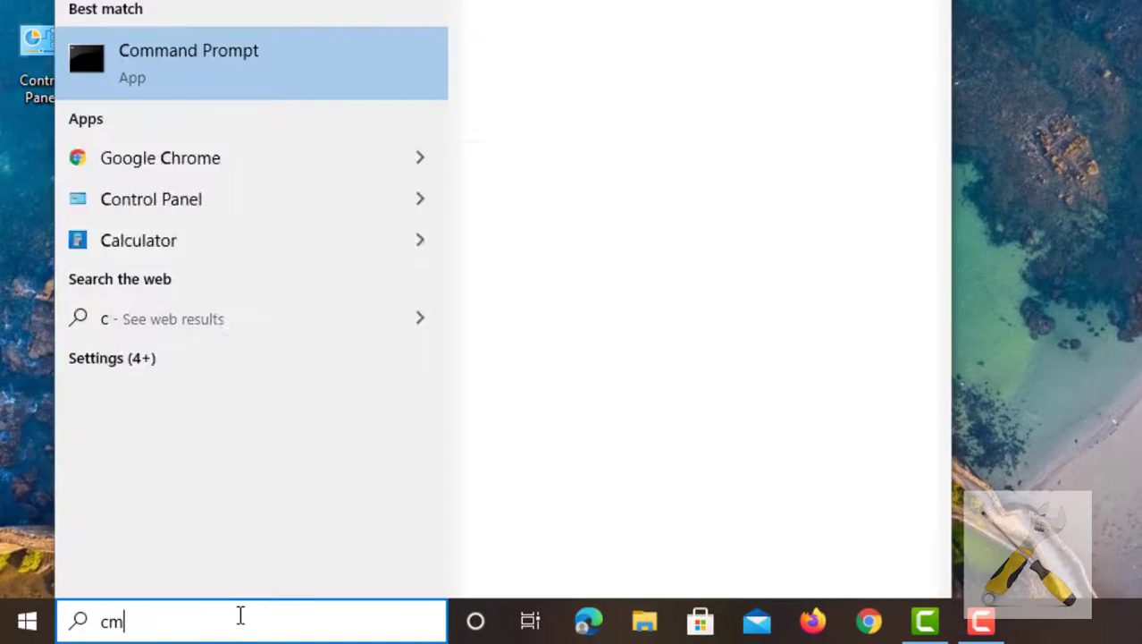
{"action": "type", "text": "d"}
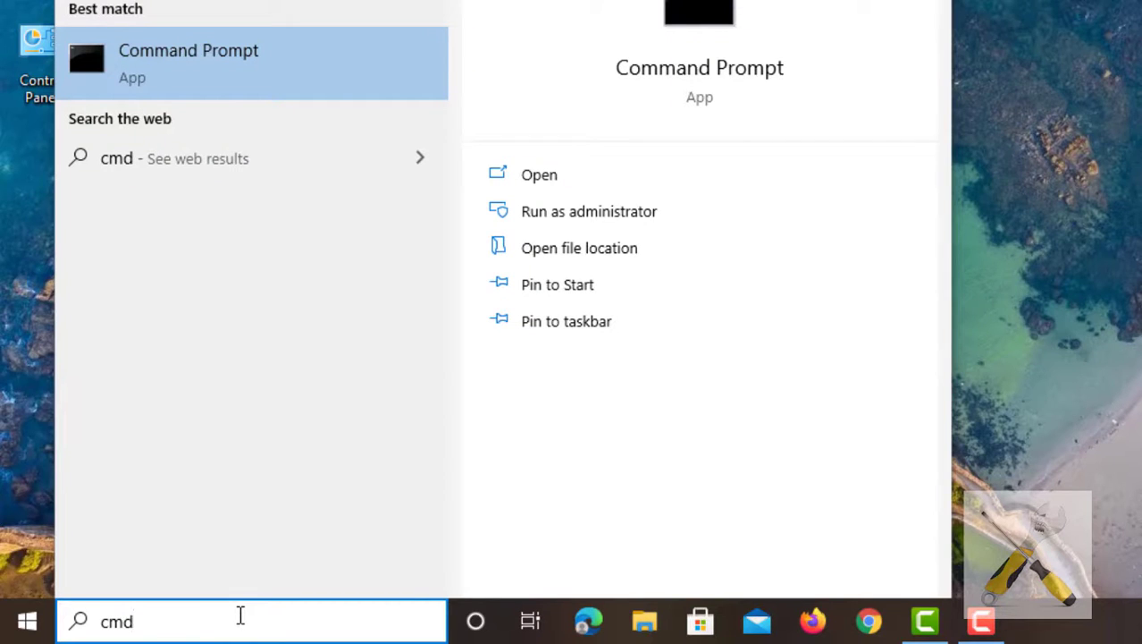
{"action": "mouse_move", "coordinate": [286, 206]}
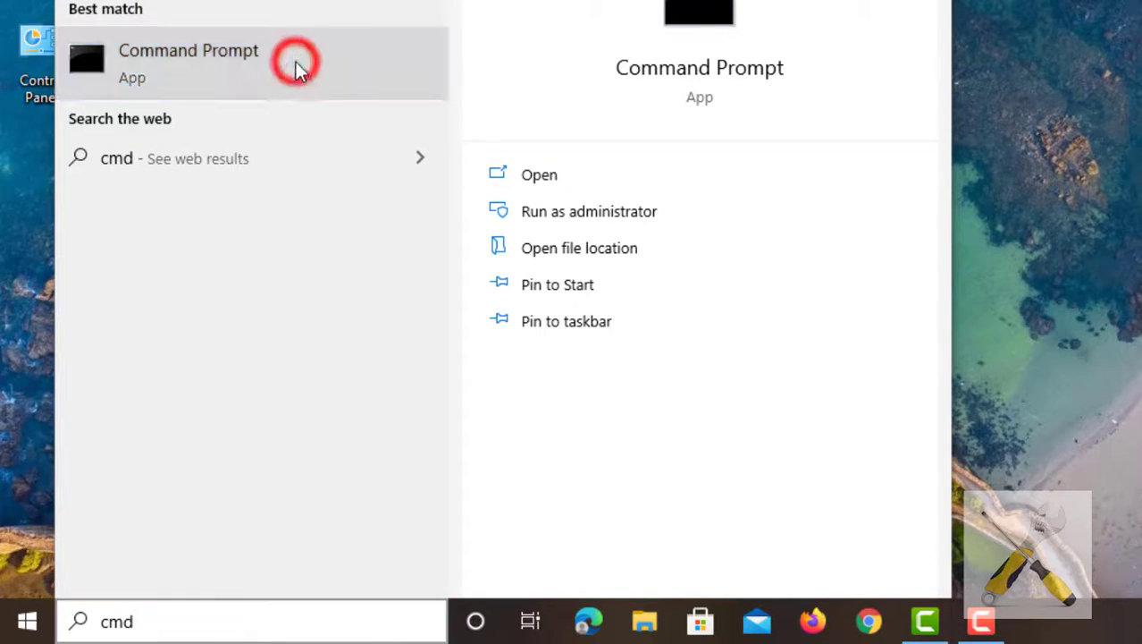
Launch Command Prompt and run 'netsh wlan show profile' to list saved Wi-Fi profiles
{"action": "left_click", "coordinate": [188, 62]}
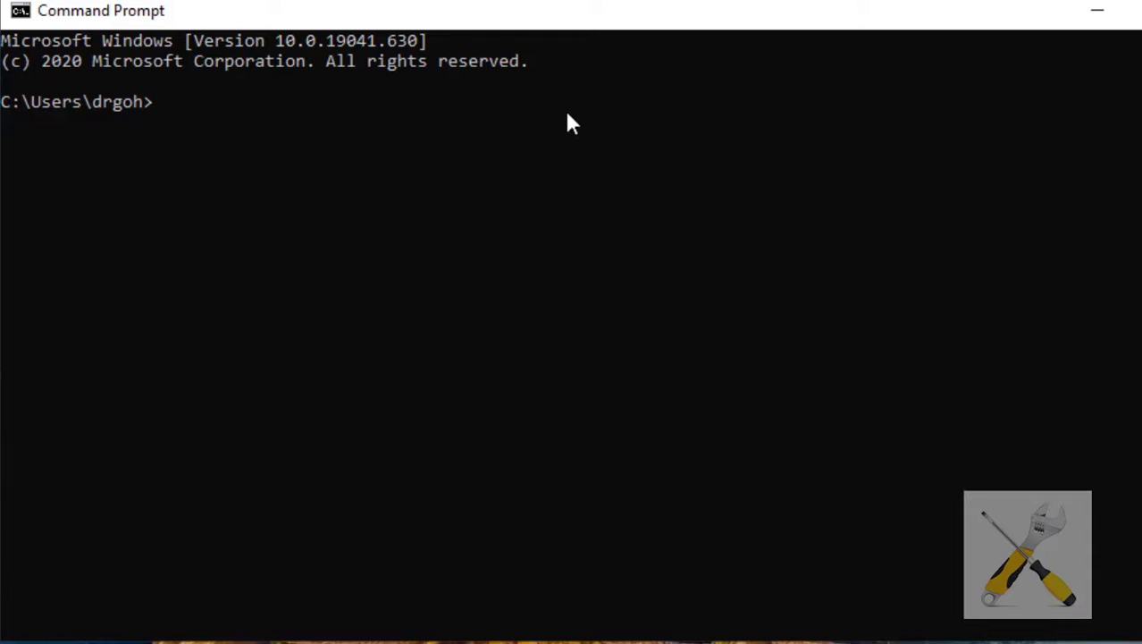
{"action": "type", "text": "netsh wlan show pr"}
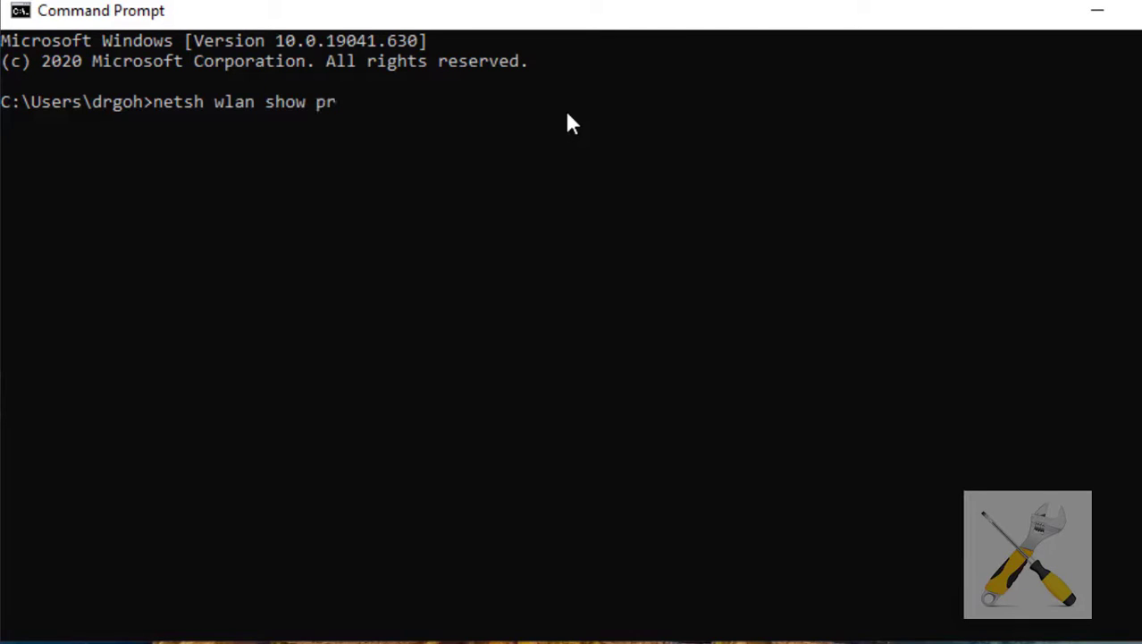
{"action": "type", "text": "ofile"}
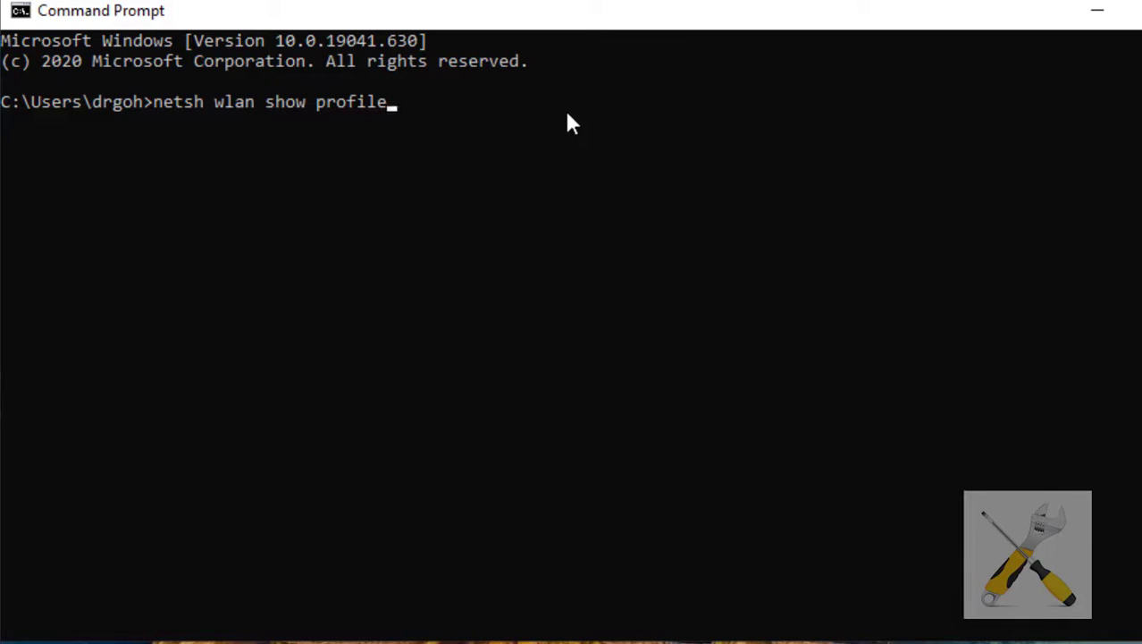
{"action": "key", "text": "Enter"}
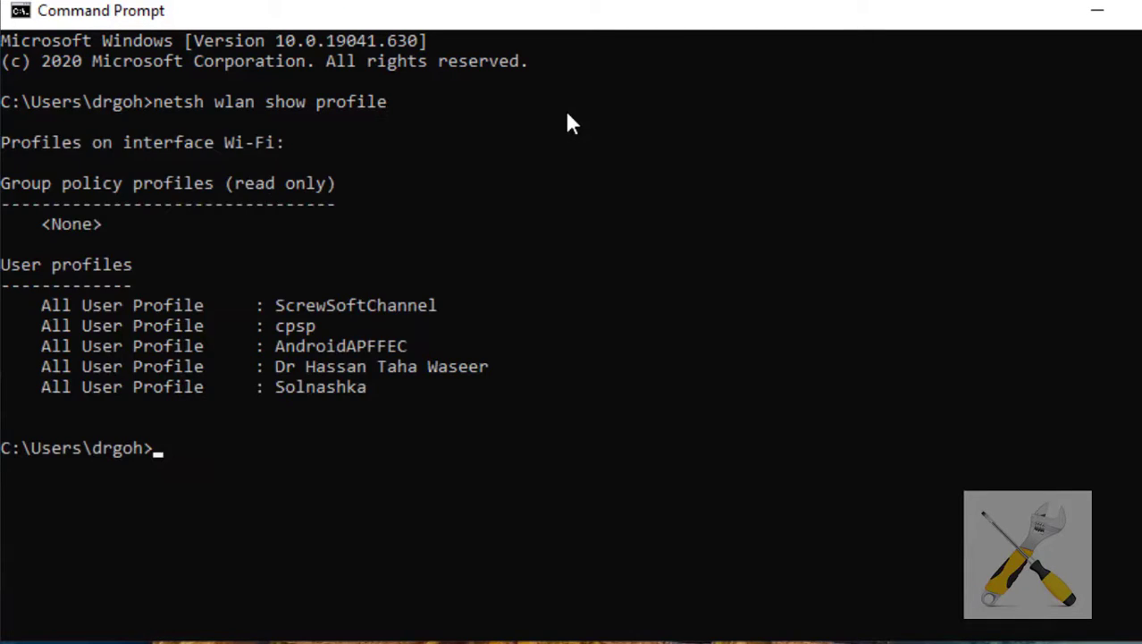
{"action": "mouse_move", "coordinate": [581, 436]}
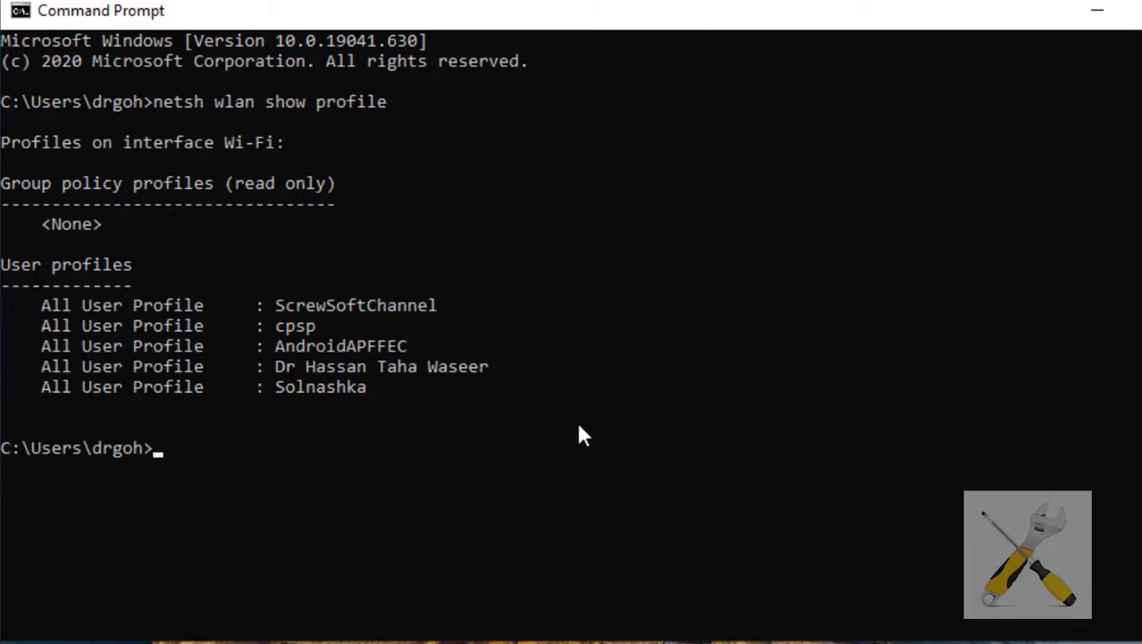
{"action": "mouse_move", "coordinate": [343, 323]}
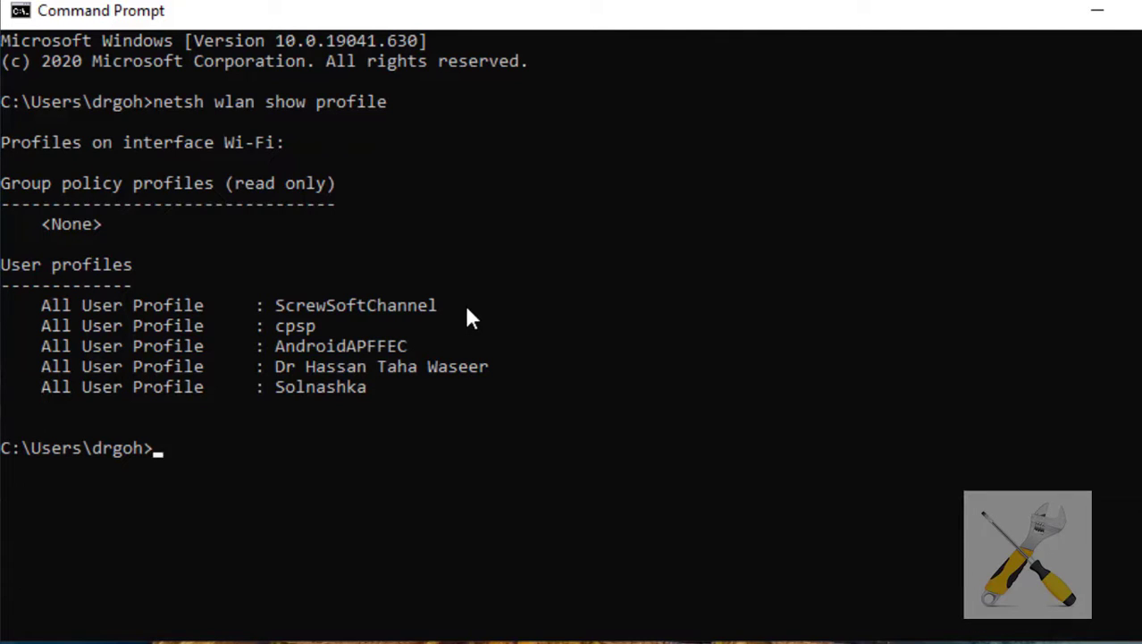
Enter 'netsh wlan show profile "ScrewSoftChannel" key=clear' at the prompt
{"action": "type", "text": "netsh wlan show profile"}
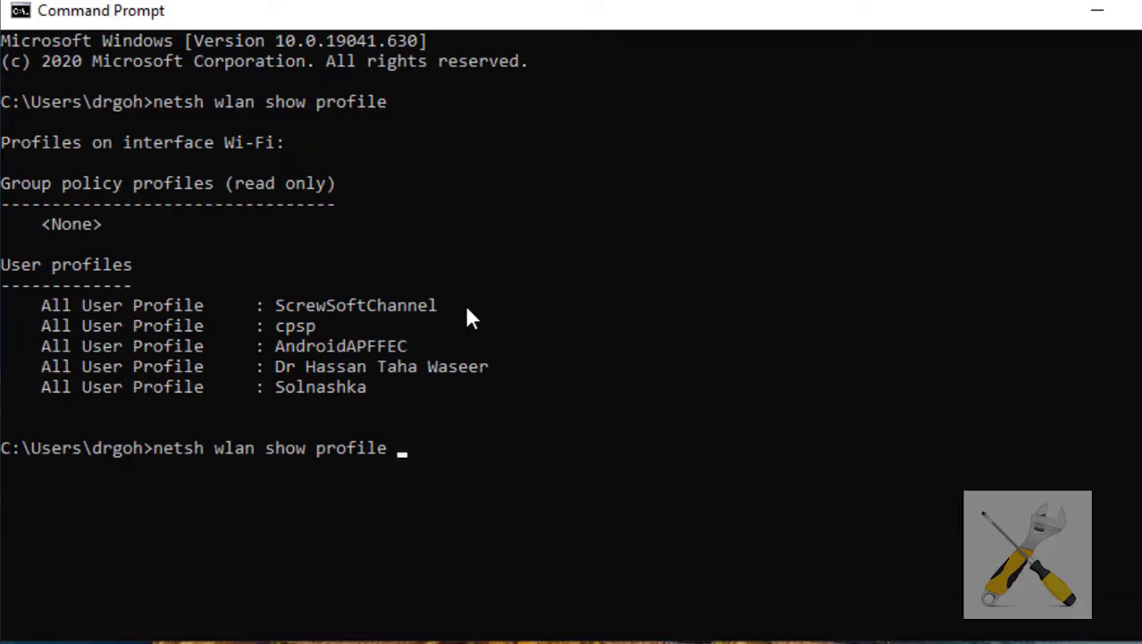
{"action": "type", "text": "\""}
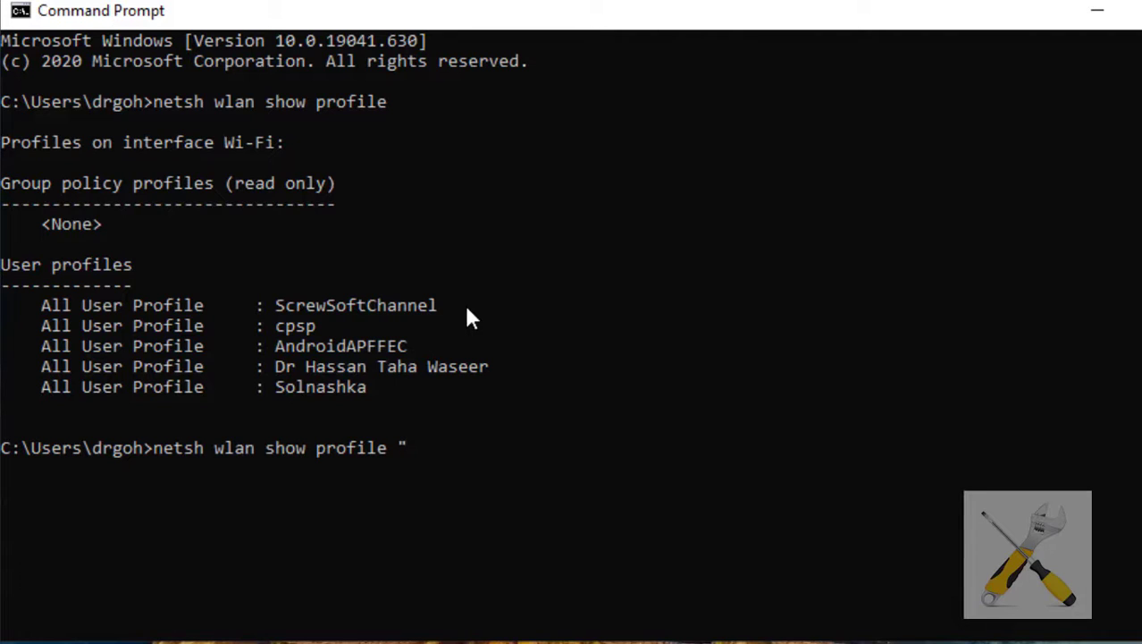
{"action": "type", "text": "Screw"}
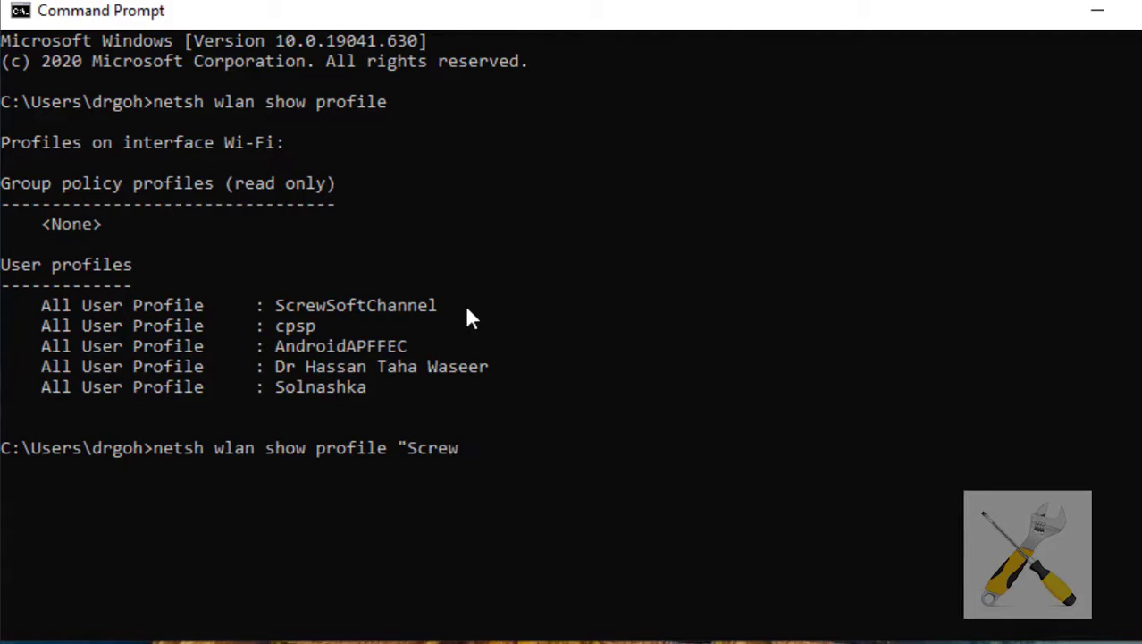
{"action": "type", "text": "SoftC"}
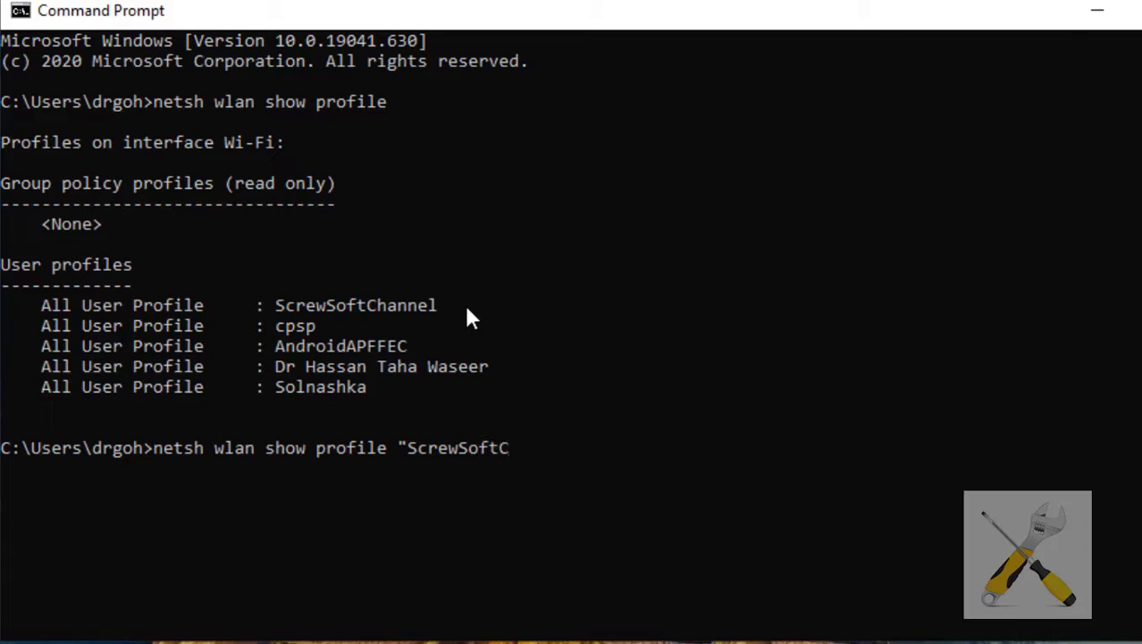
{"action": "type", "text": "hannel"}
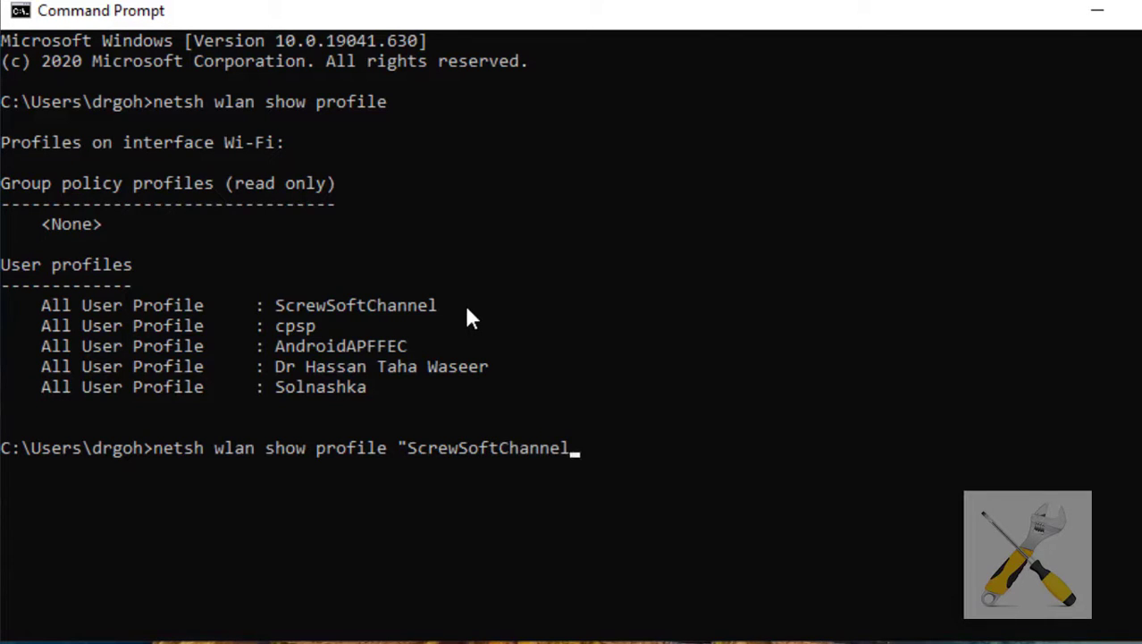
{"action": "type", "text": "\""}
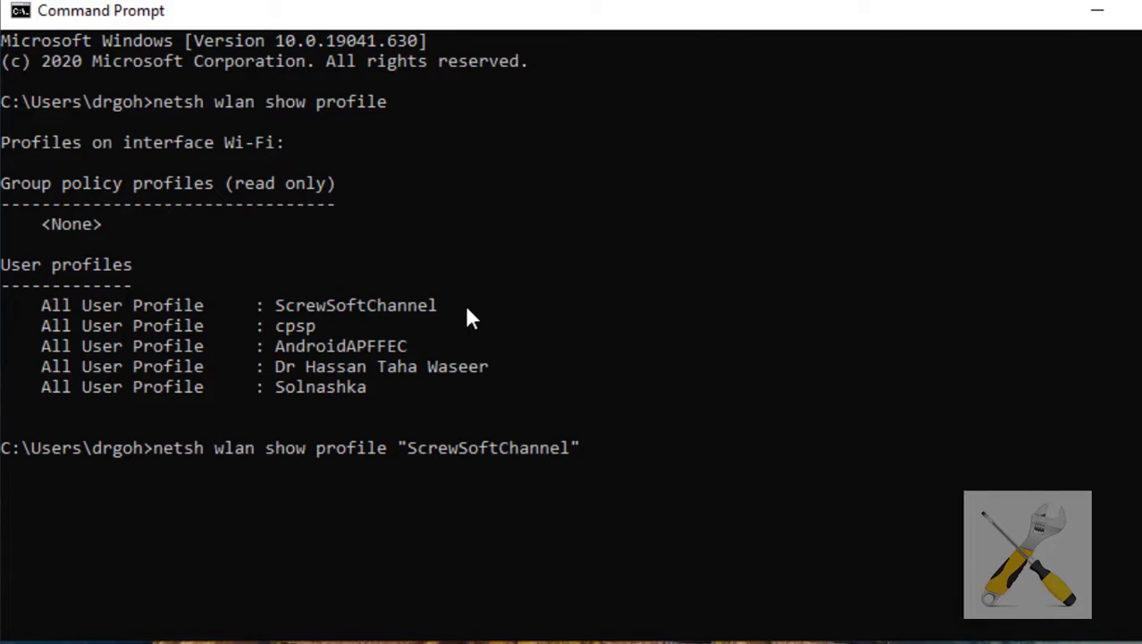
{"action": "type", "text": "k"}
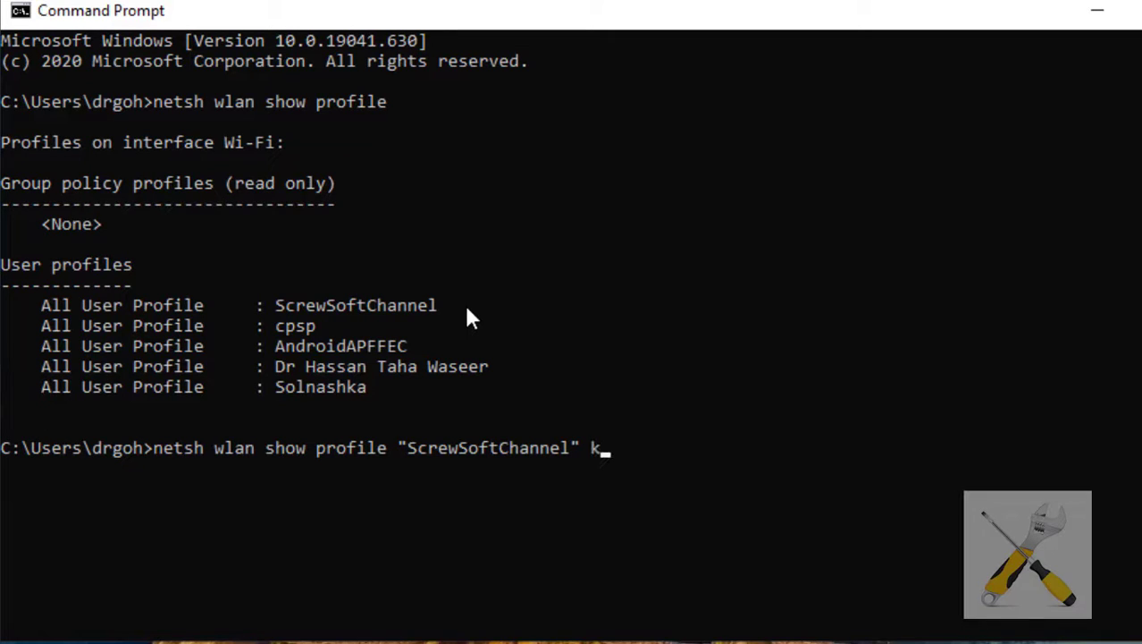
{"action": "type", "text": "ey=c"}
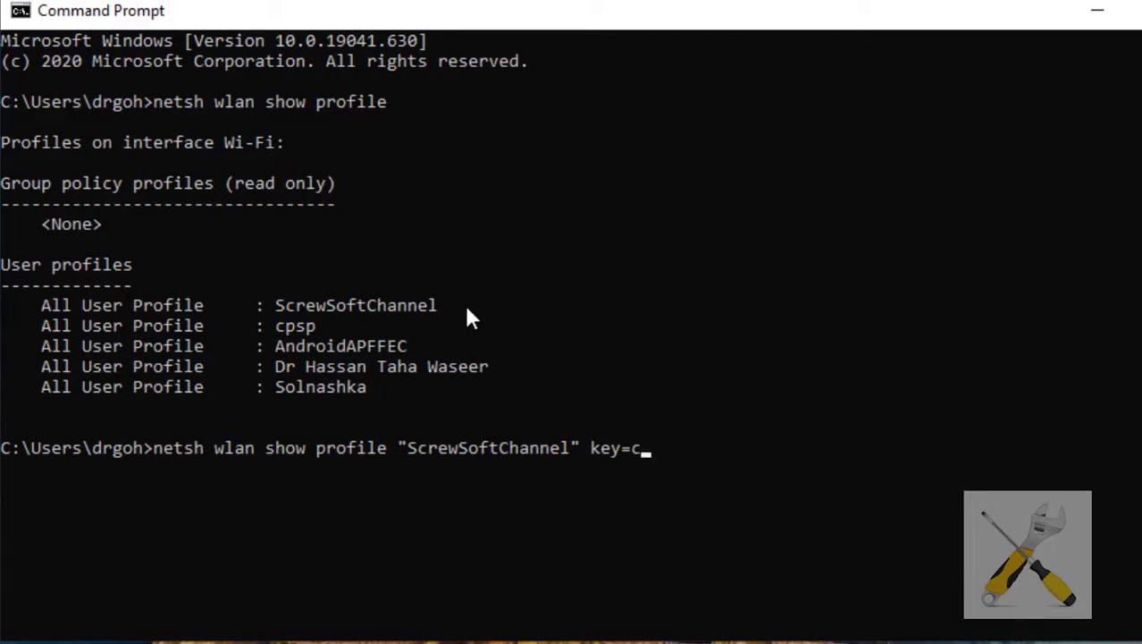
{"action": "type", "text": "lear"}
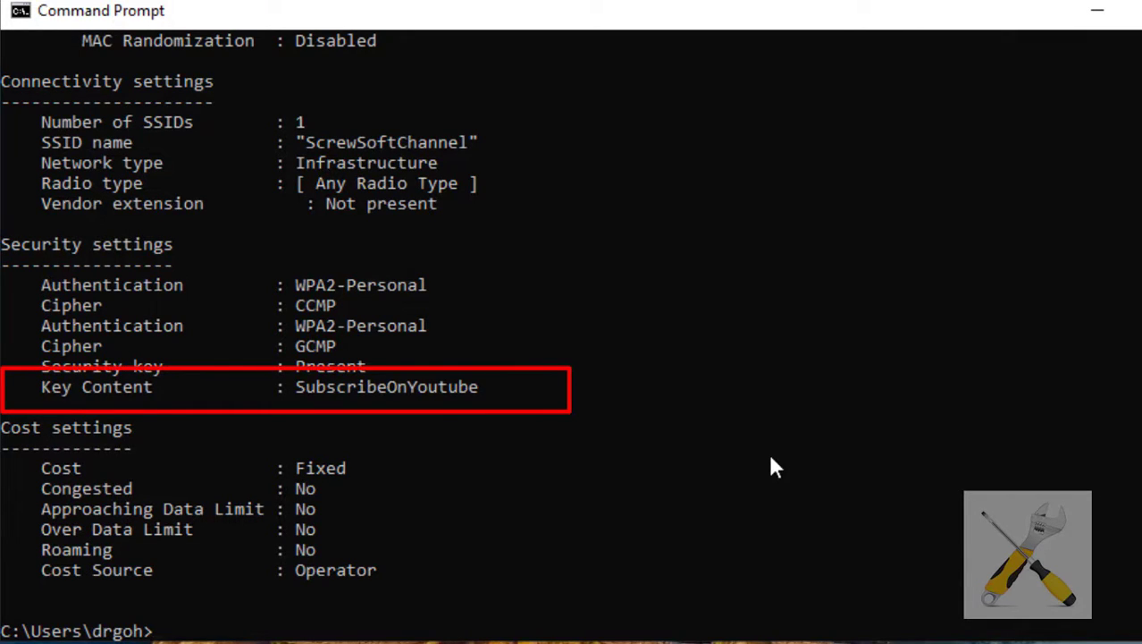
{"action": "mouse_move", "coordinate": [499, 422]}
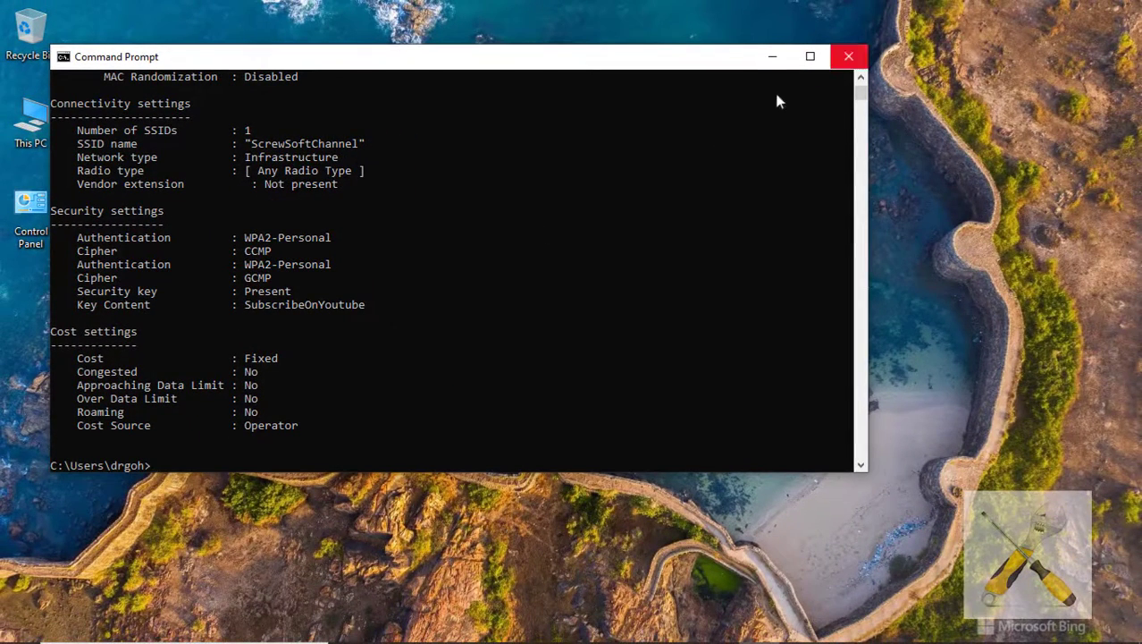
Close the Command Prompt window after reading the Key Content password
{"action": "left_click", "coordinate": [848, 55]}
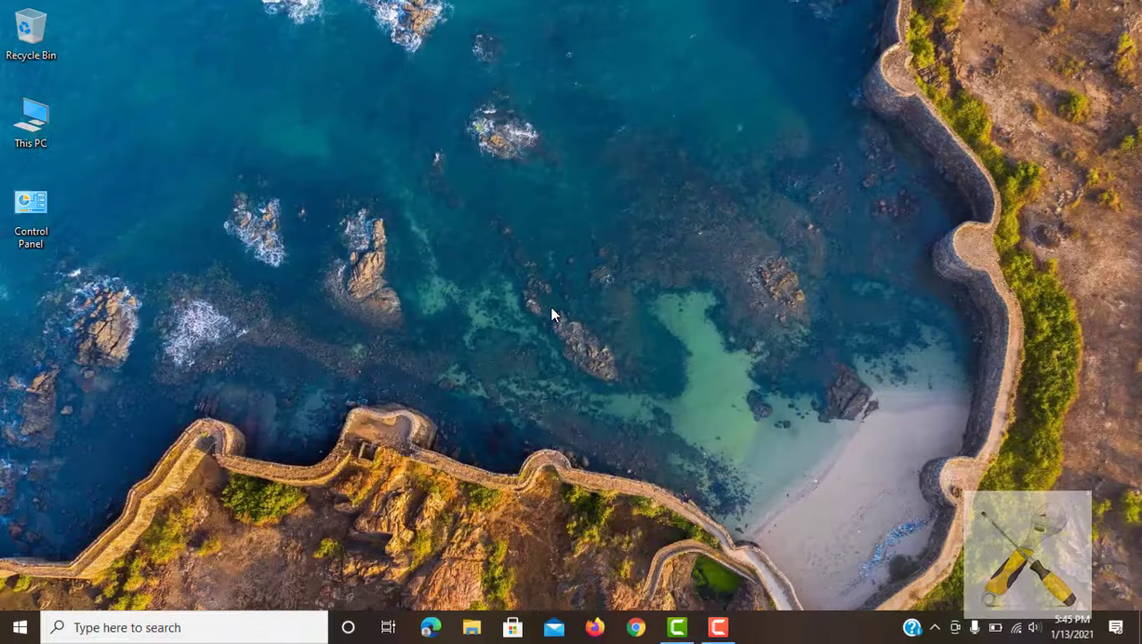